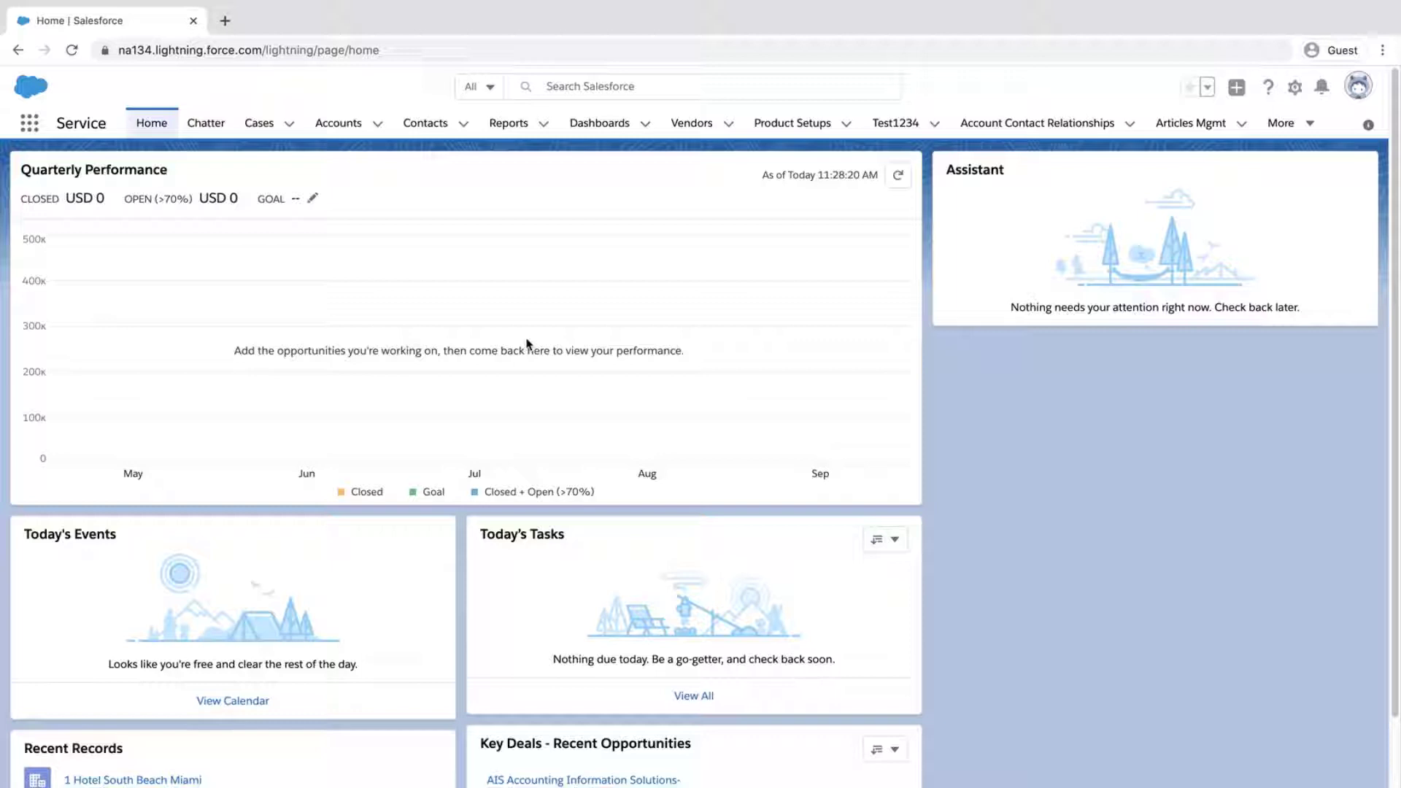
# Open the gear-icon Setup menu in the Service home page header
pyautogui.click(1294, 87)
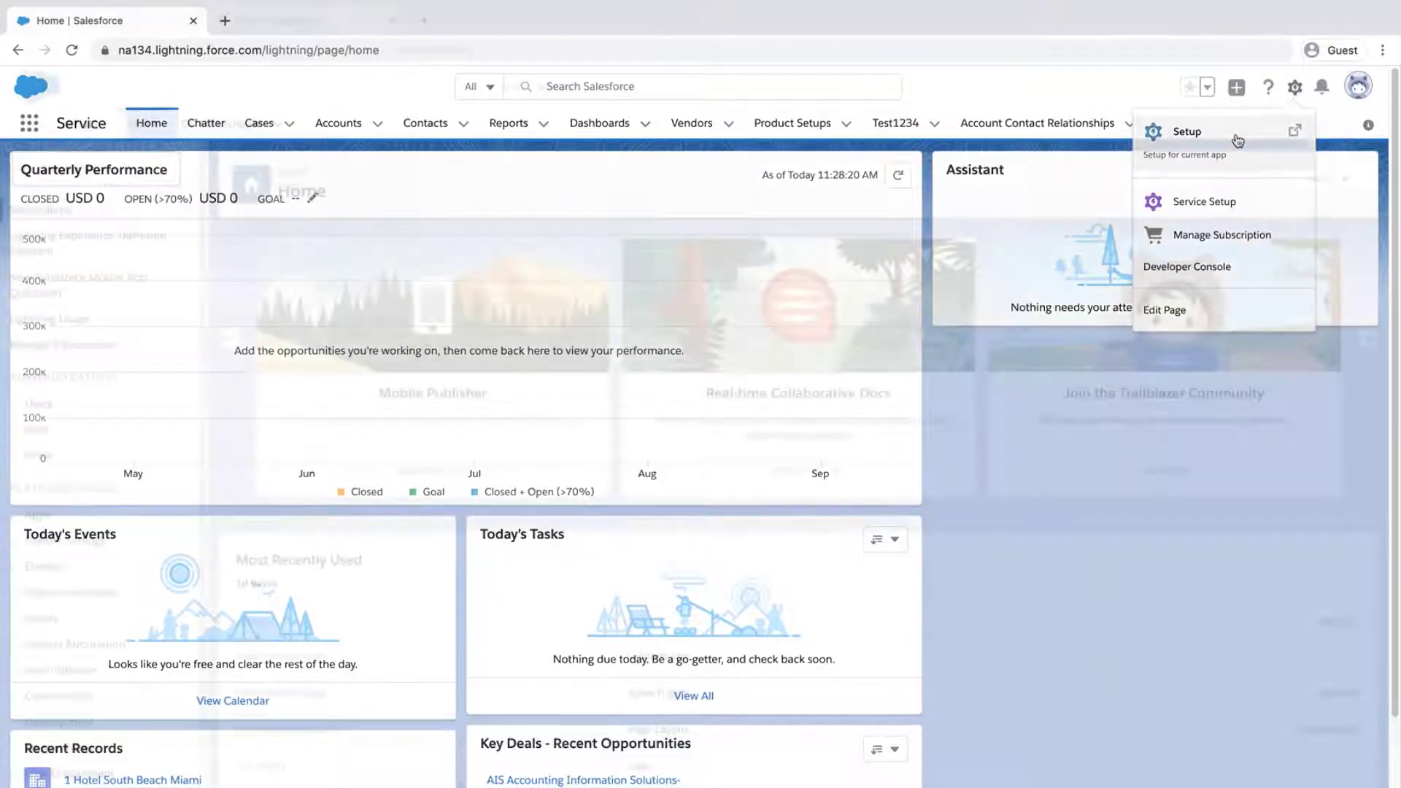
# Launch Setup in a new tab and go to Mass Transfer Records under Data
pyautogui.click(1187, 131)
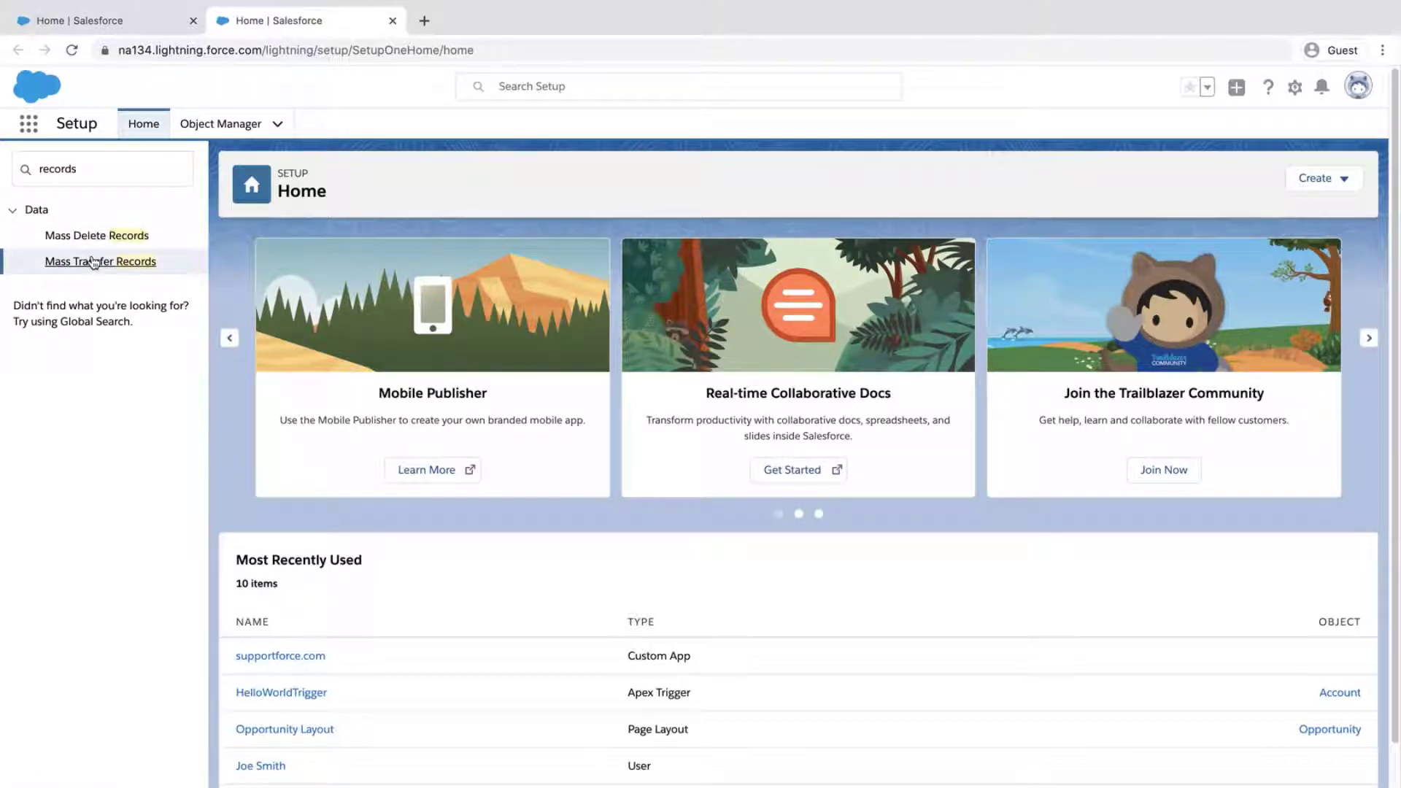
pyautogui.click(100, 261)
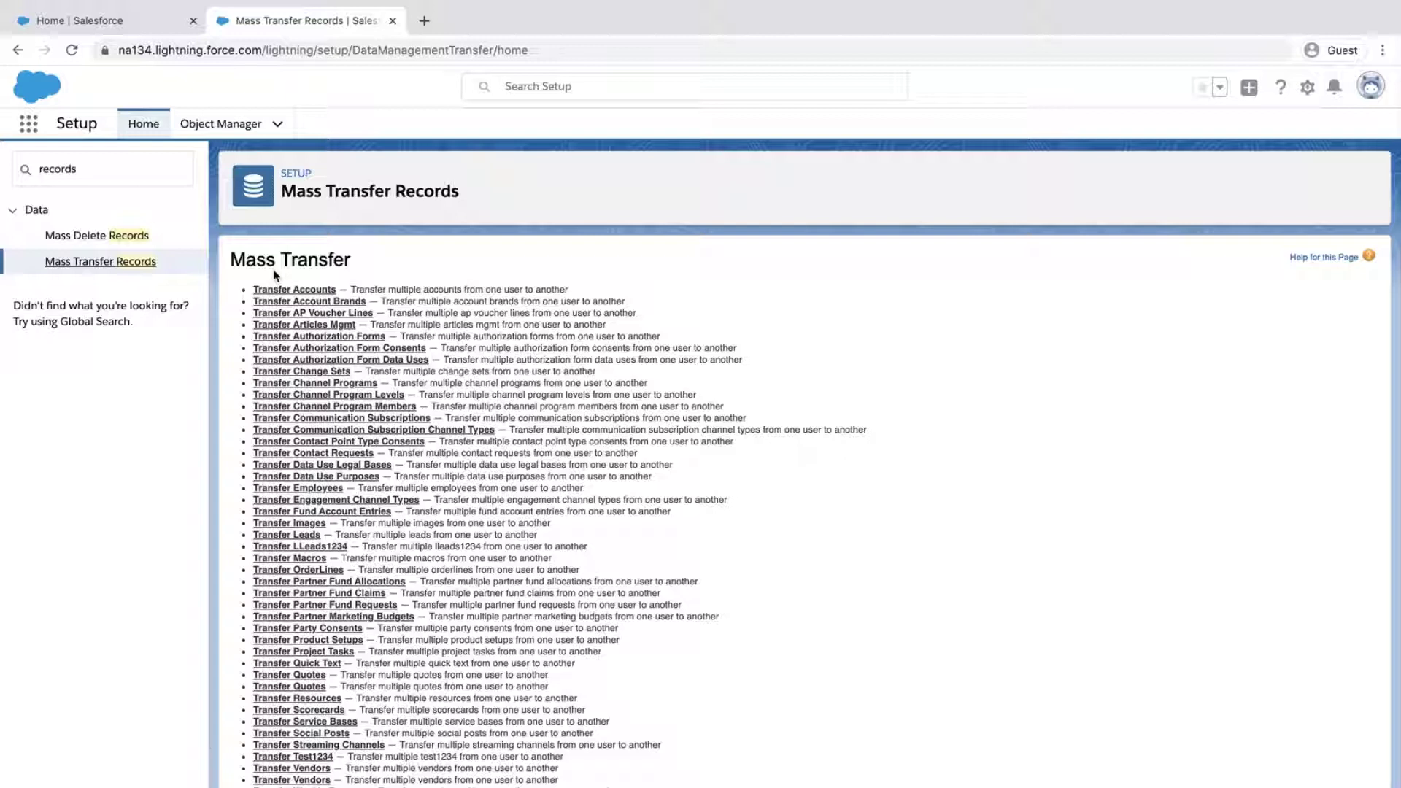
pyautogui.moveTo(291, 279)
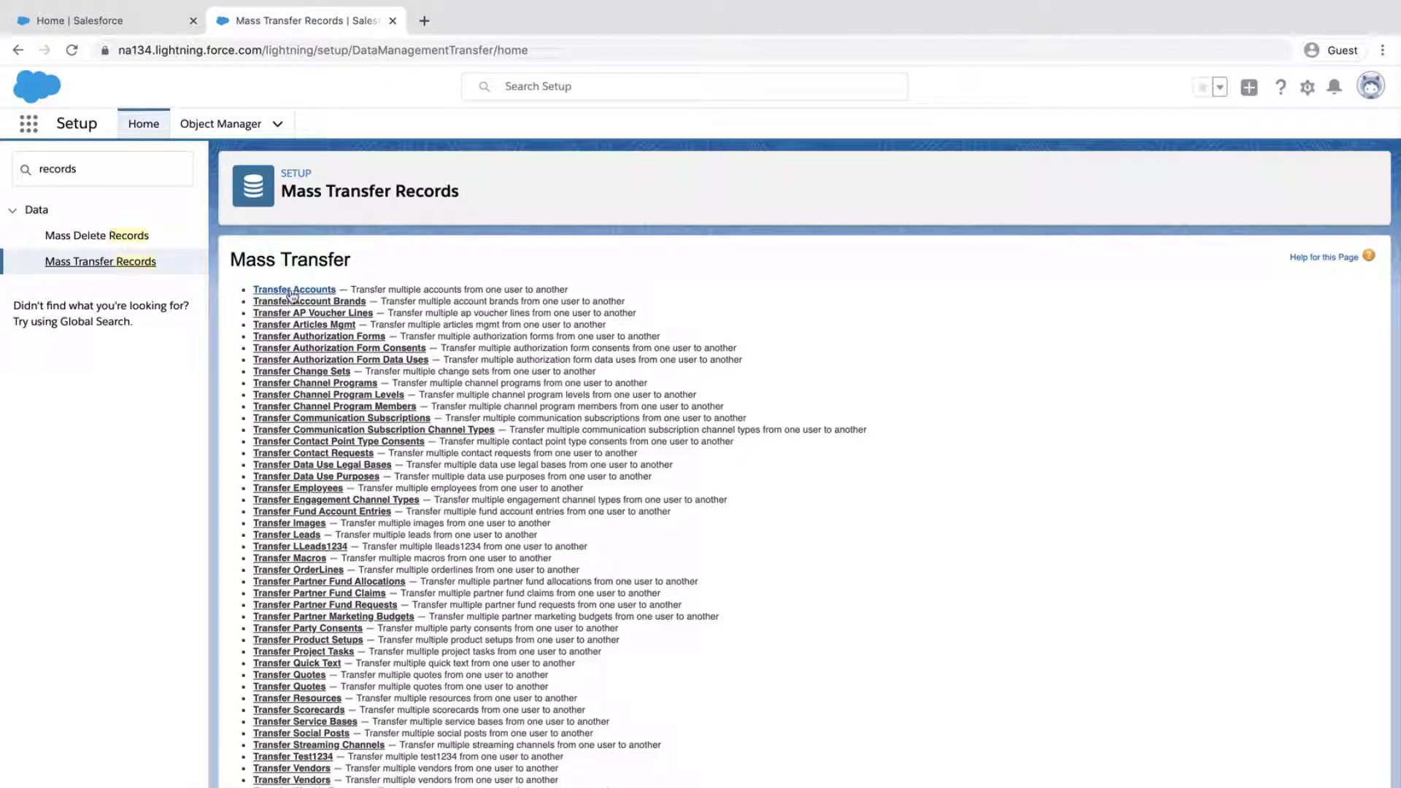
# Open the Transfer Accounts form from Mass Transfer Records
pyautogui.click(294, 289)
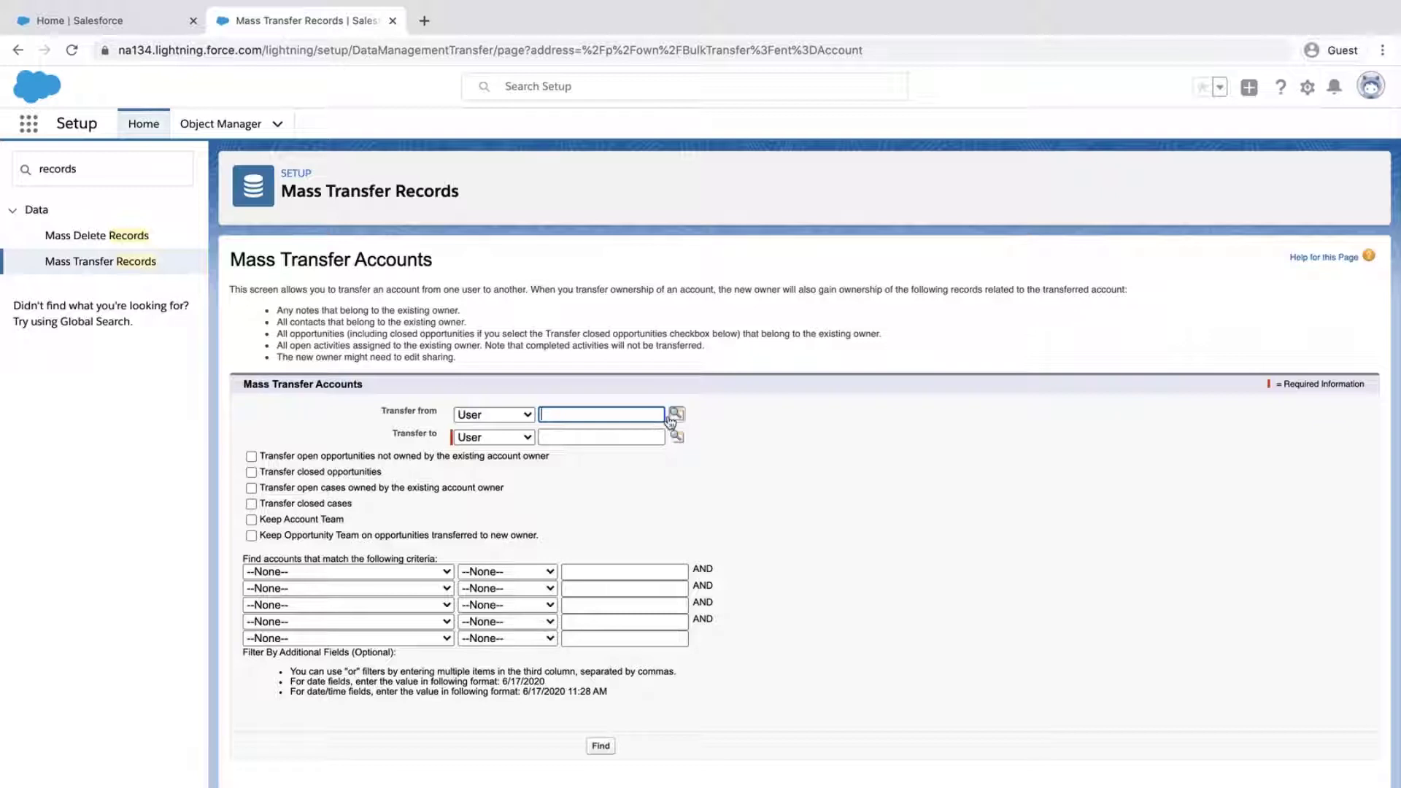
pyautogui.moveTo(676, 413)
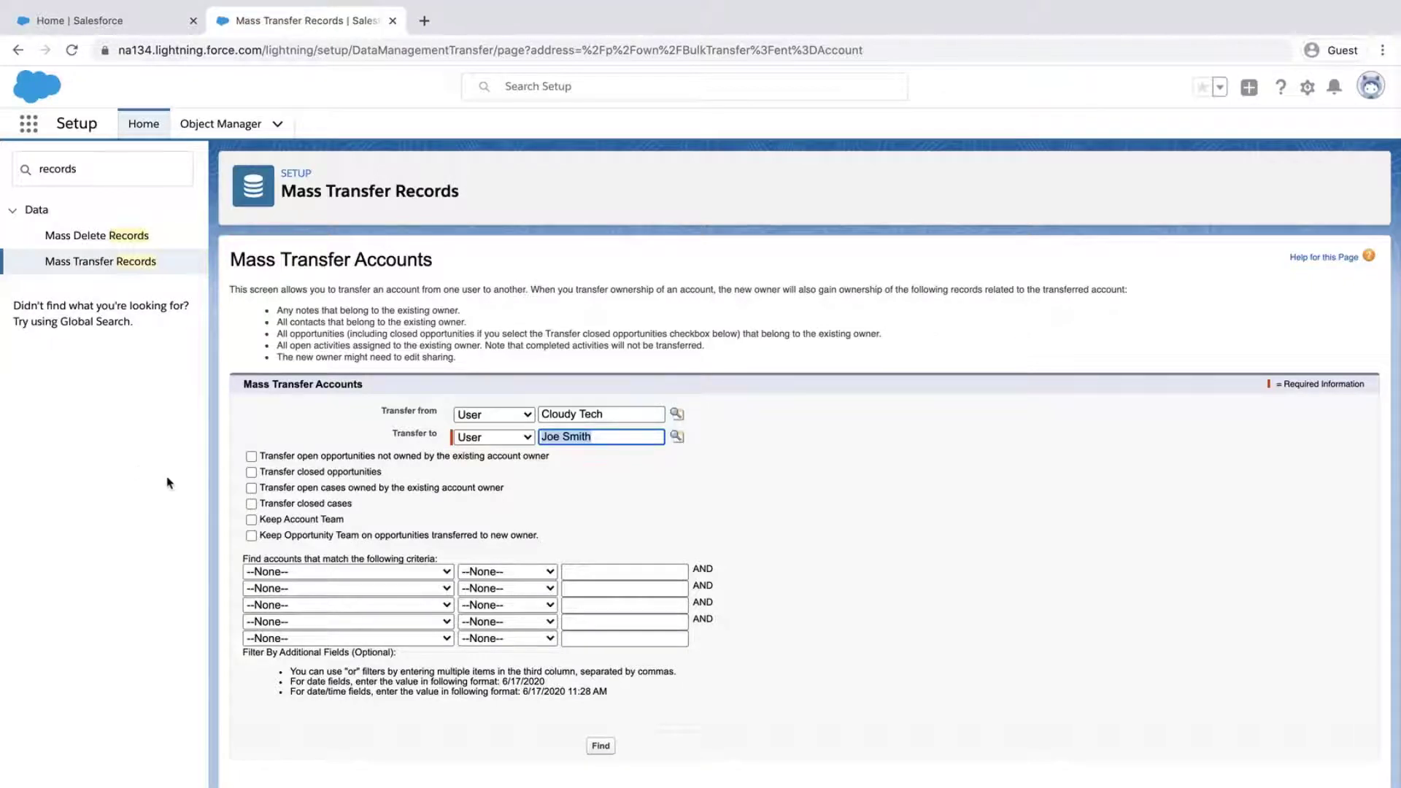
# Tick the open opportunities and open cases transfer options, and enter A as the name filter
pyautogui.click(251, 457)
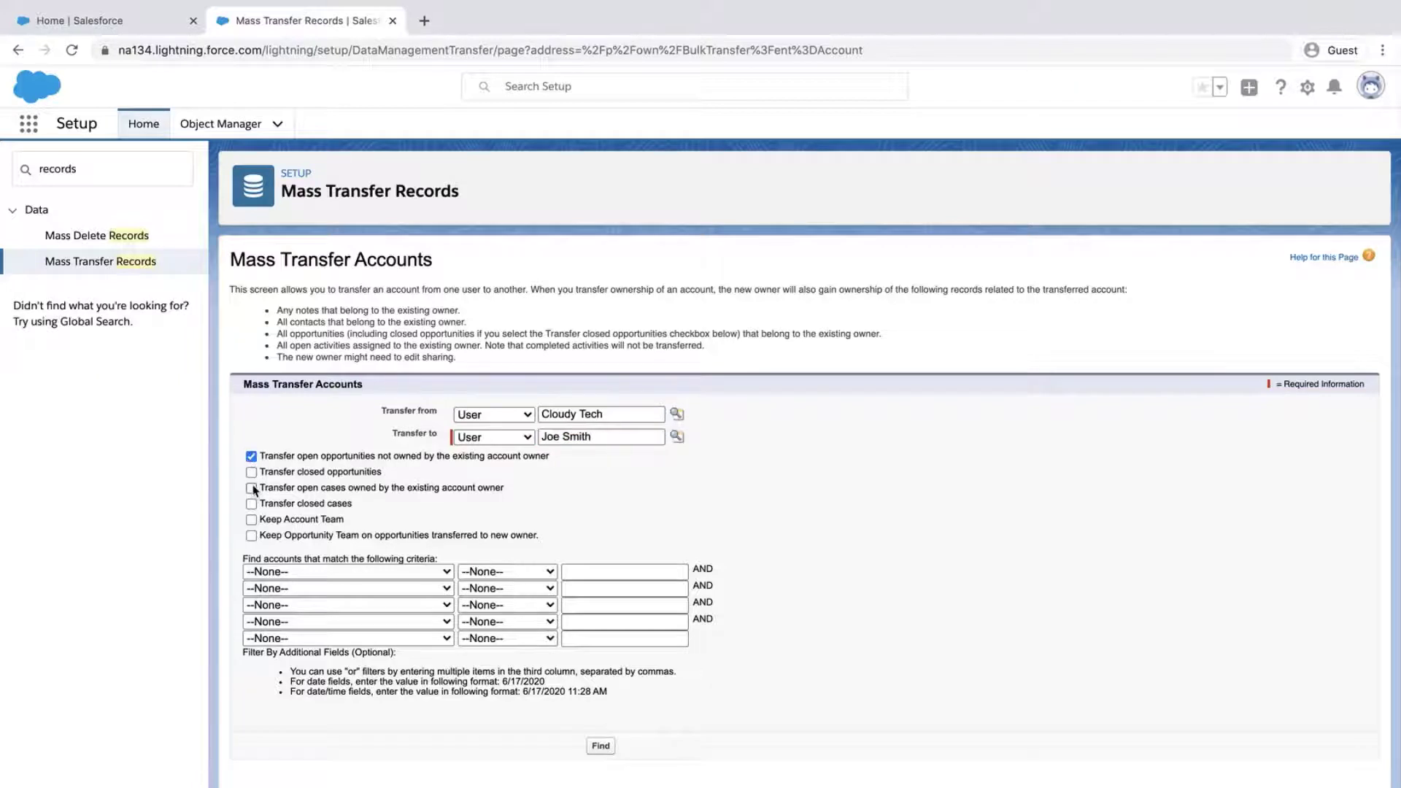
pyautogui.click(251, 488)
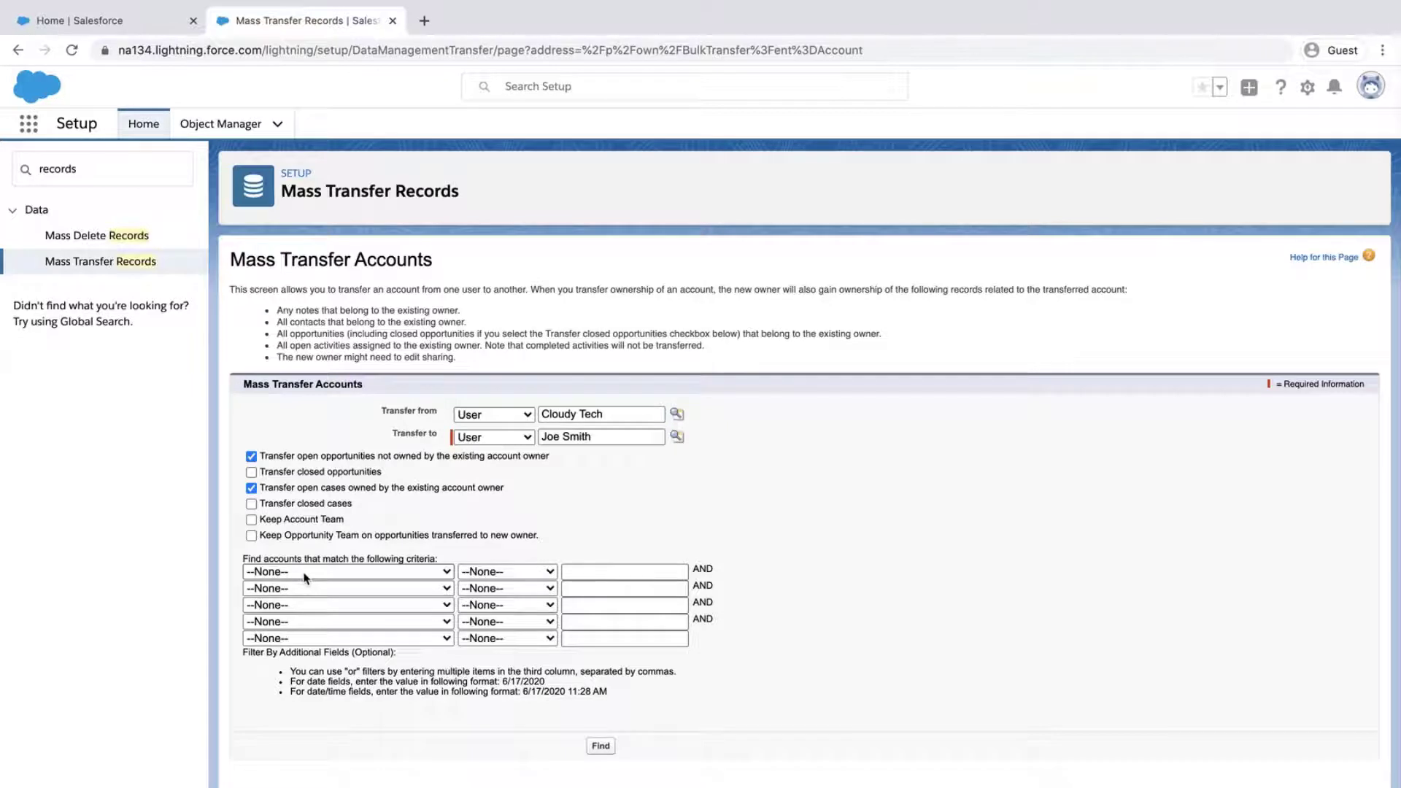
pyautogui.write('A')
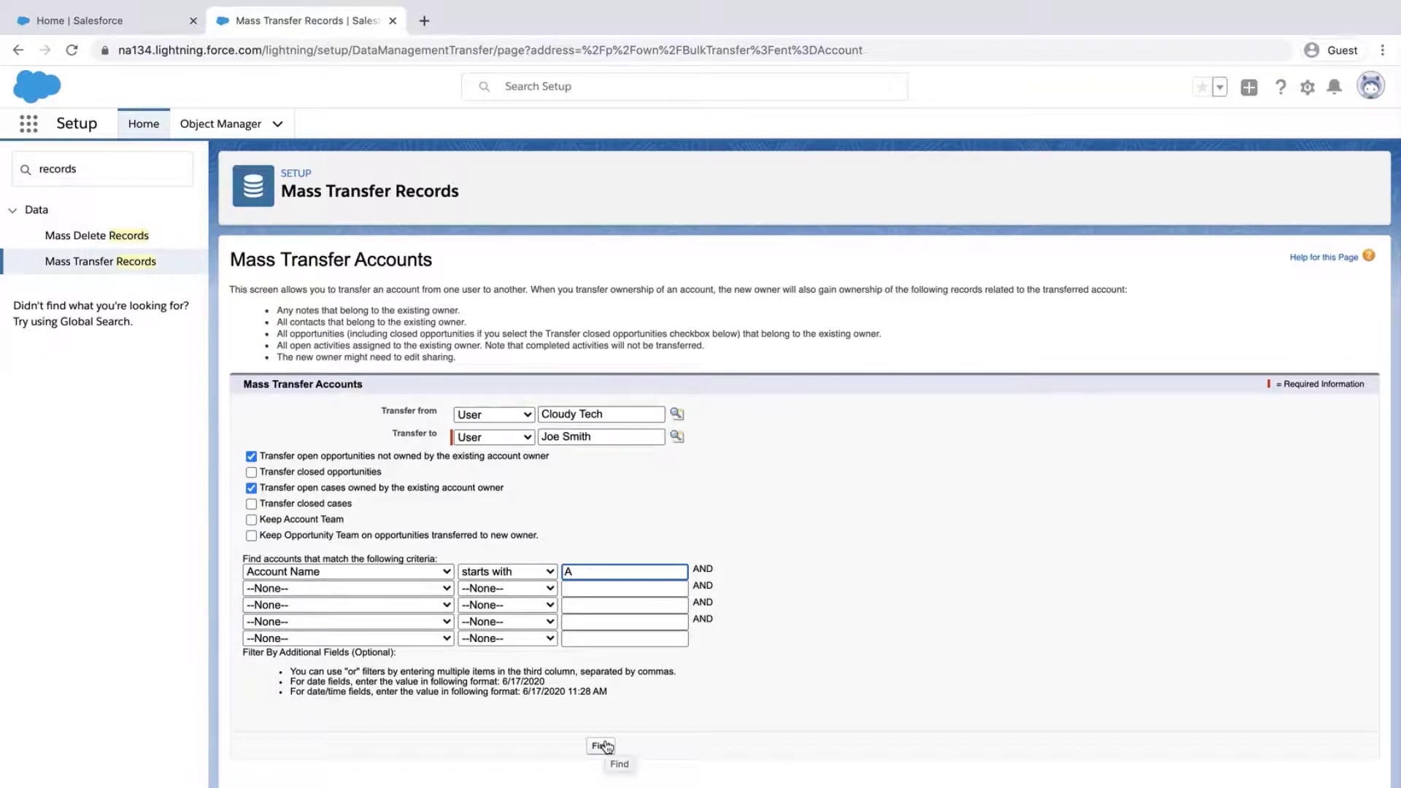
# Run Find for Cloudy Tech accounts with Account Name starting with A
pyautogui.click(600, 746)
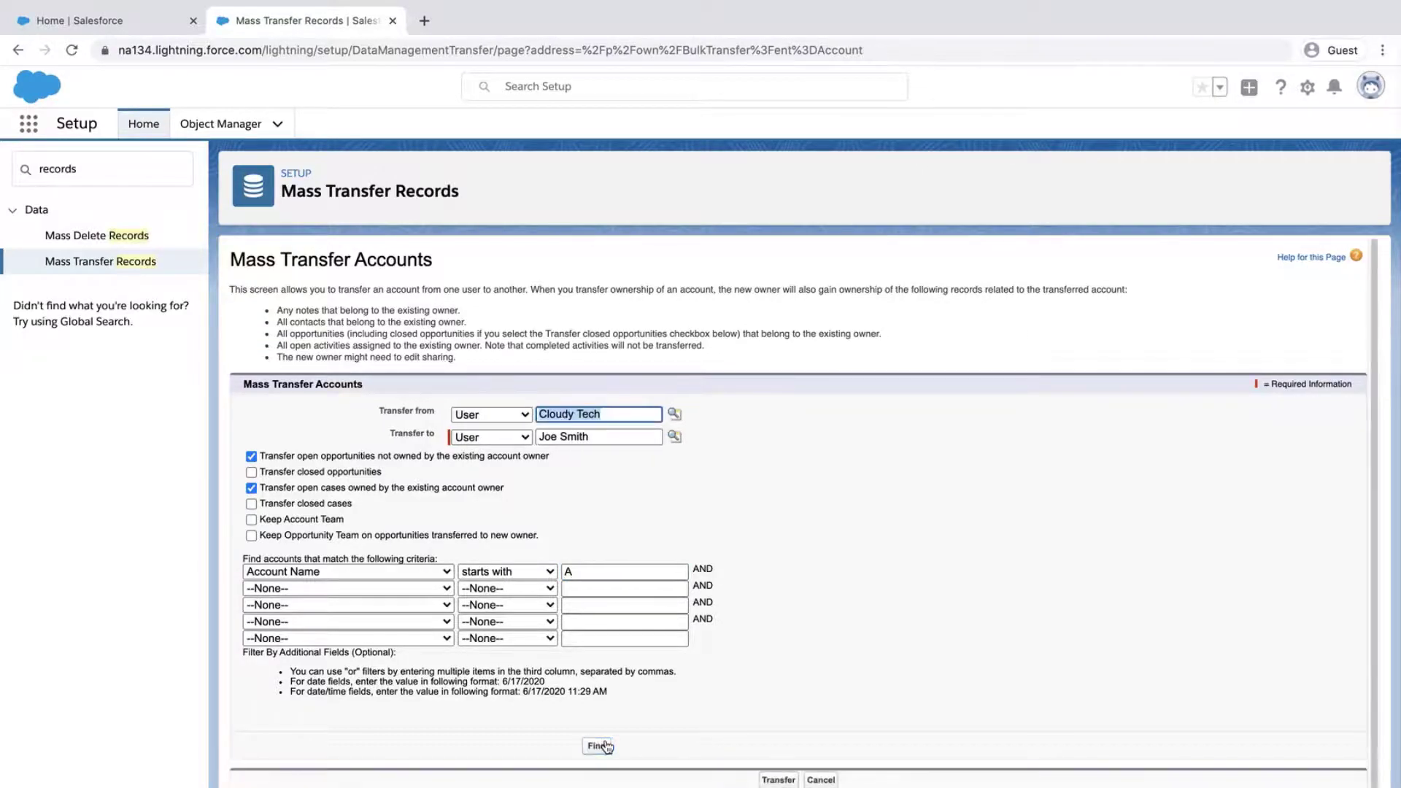
# Select all five found accounts and transfer them to Joe Smith
pyautogui.click(597, 745)
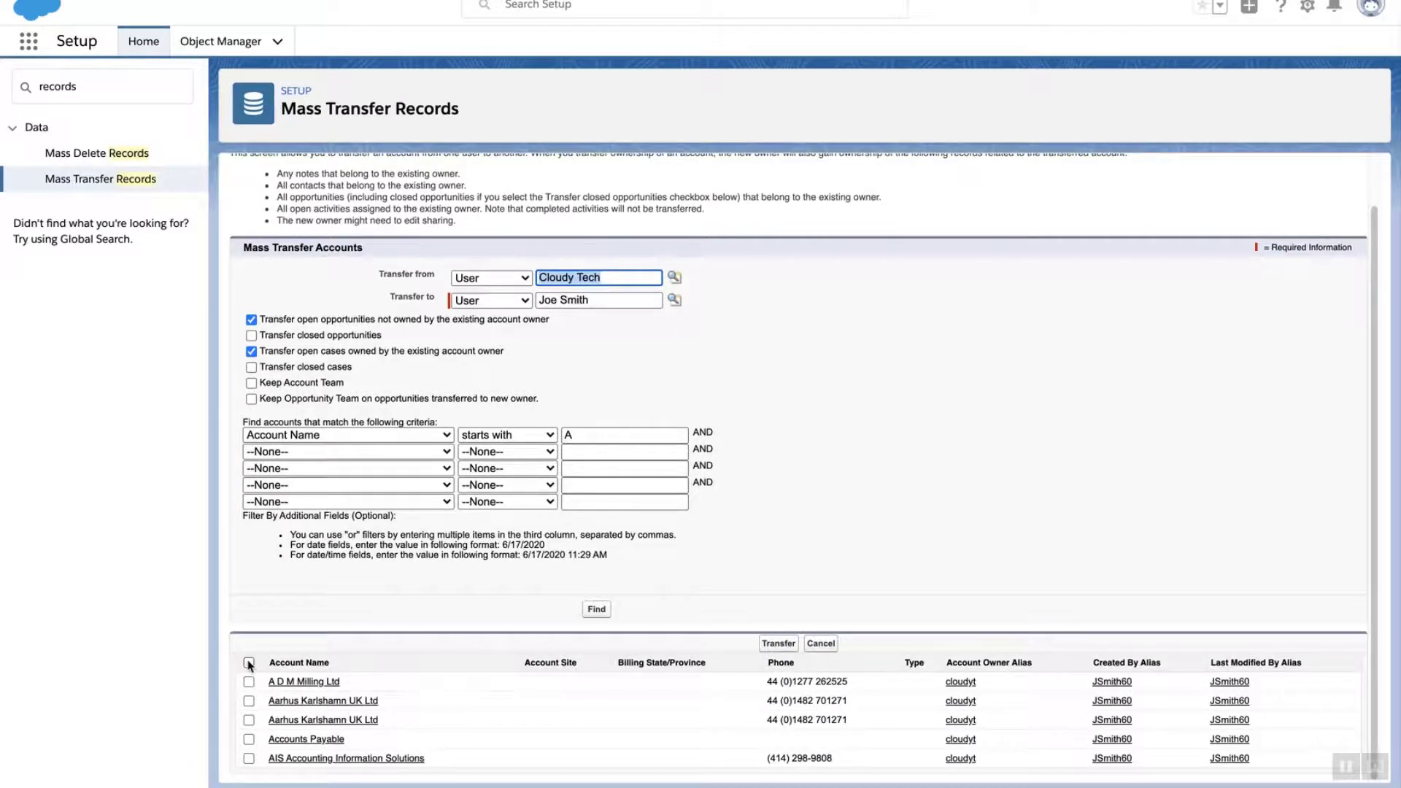
pyautogui.click(249, 663)
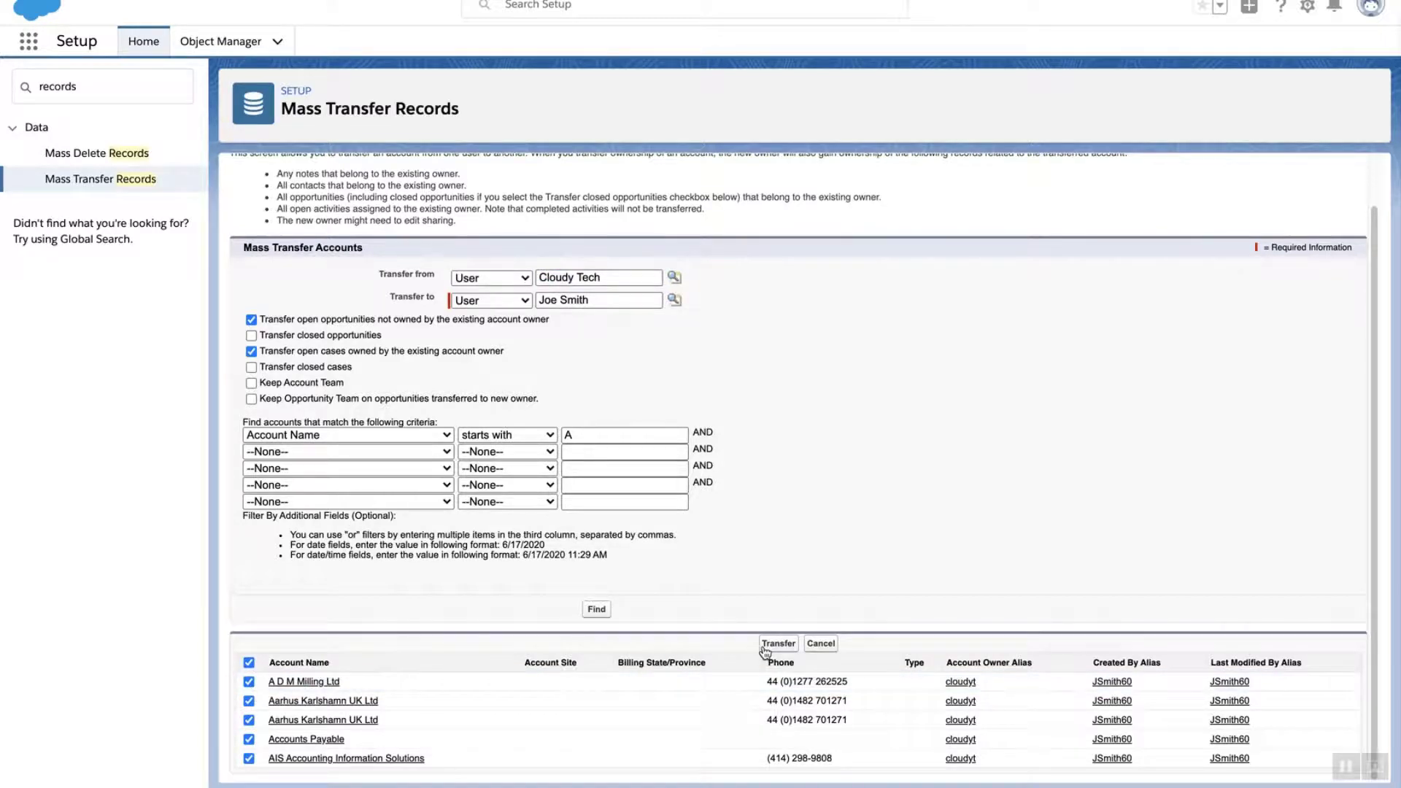
pyautogui.click(776, 644)
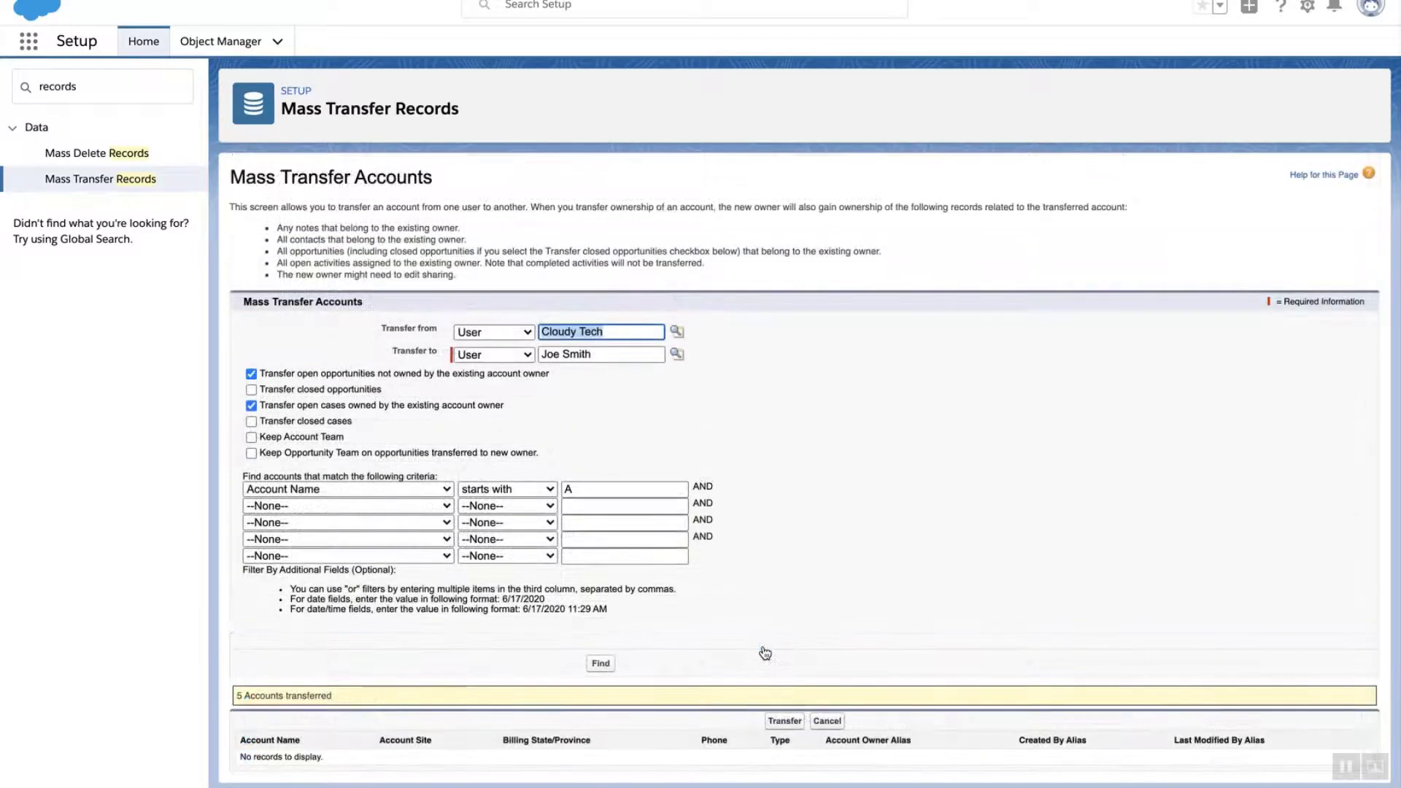